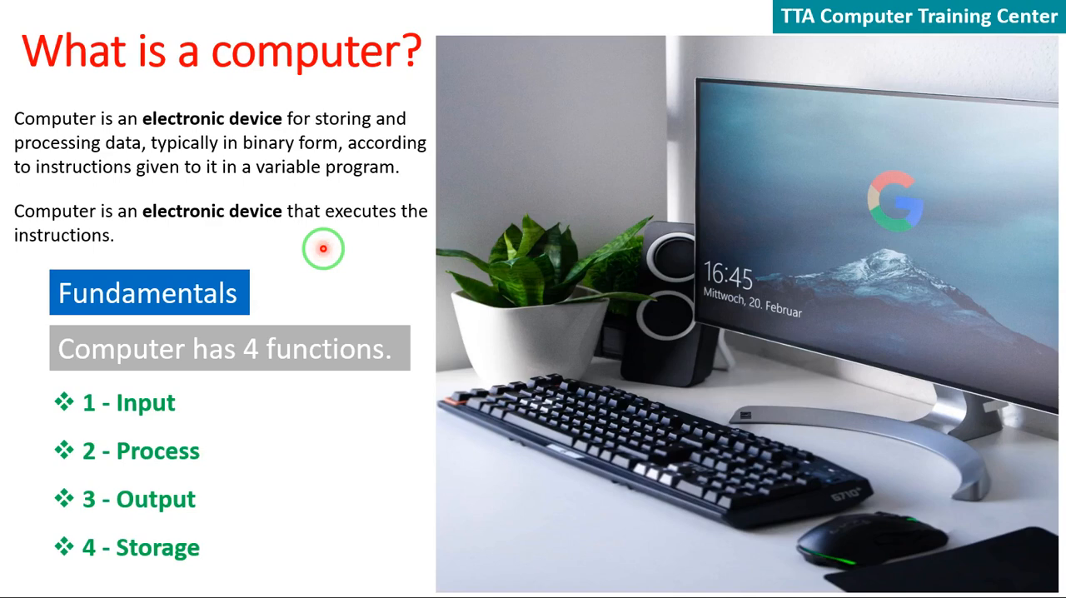
{"action": "mouse_move", "coordinate": [346, 257]}
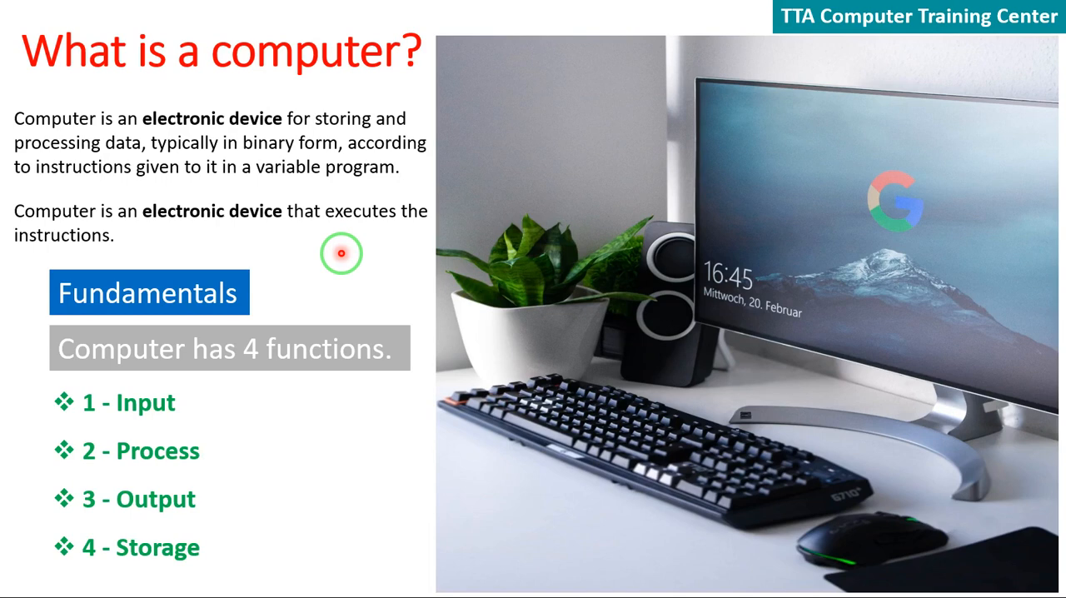
{"action": "mouse_move", "coordinate": [190, 186]}
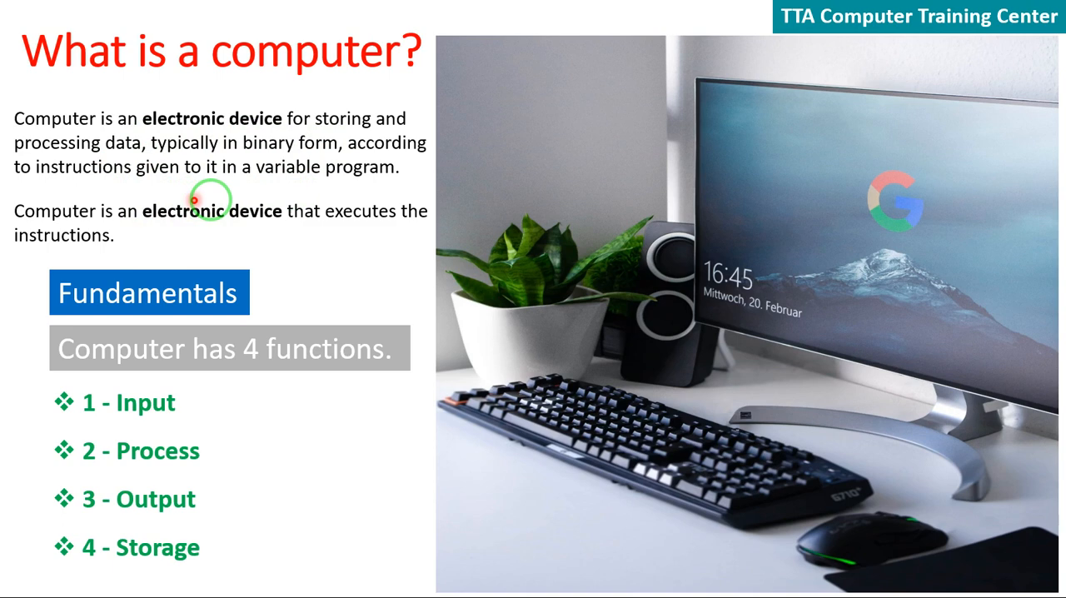
{"action": "mouse_move", "coordinate": [308, 190]}
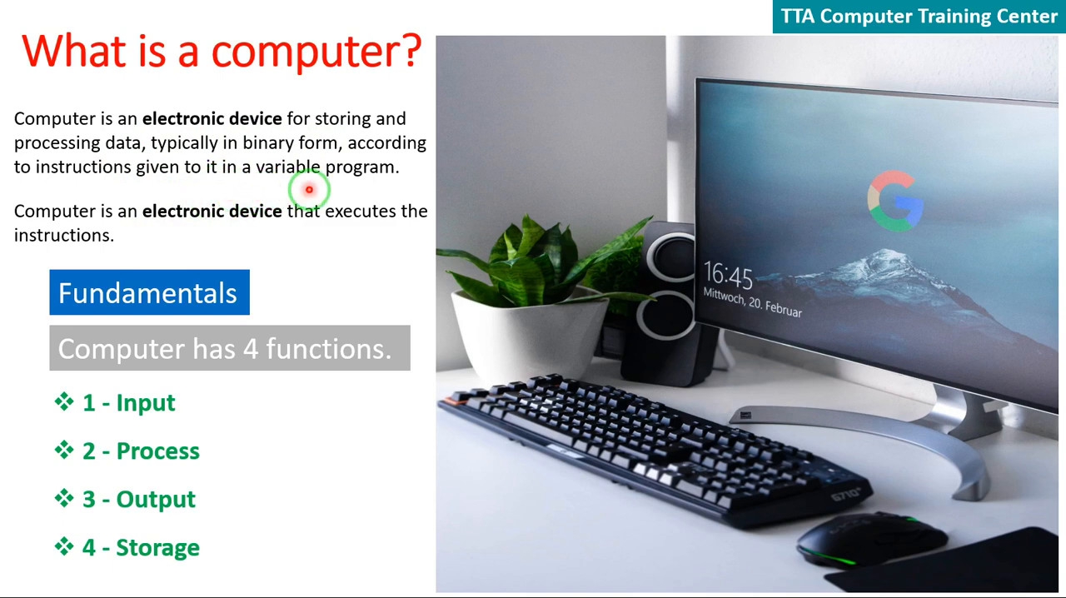
{"action": "mouse_move", "coordinate": [174, 200]}
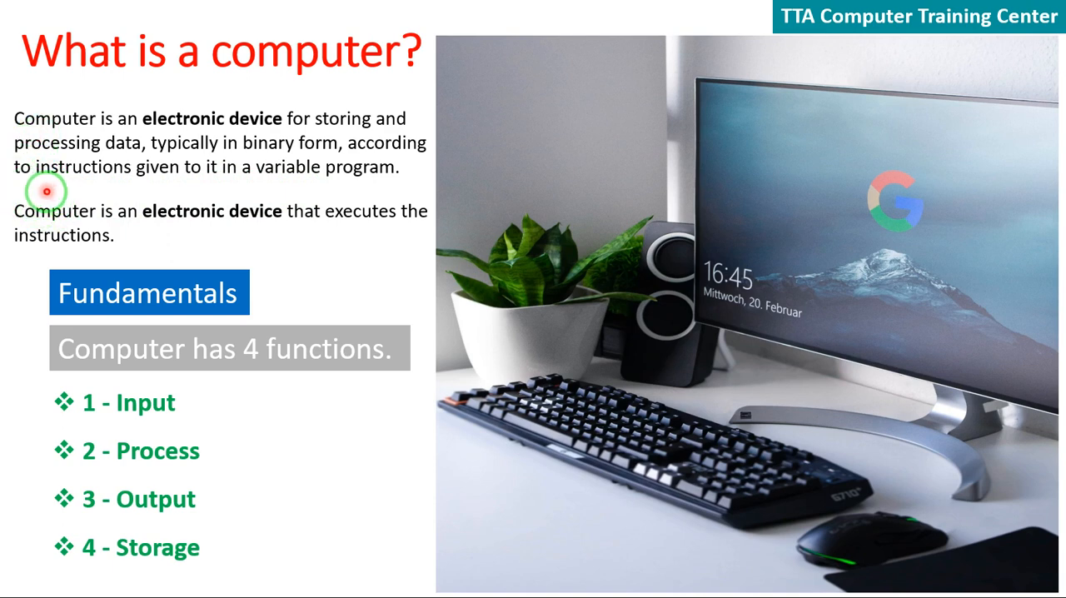
{"action": "mouse_move", "coordinate": [96, 213]}
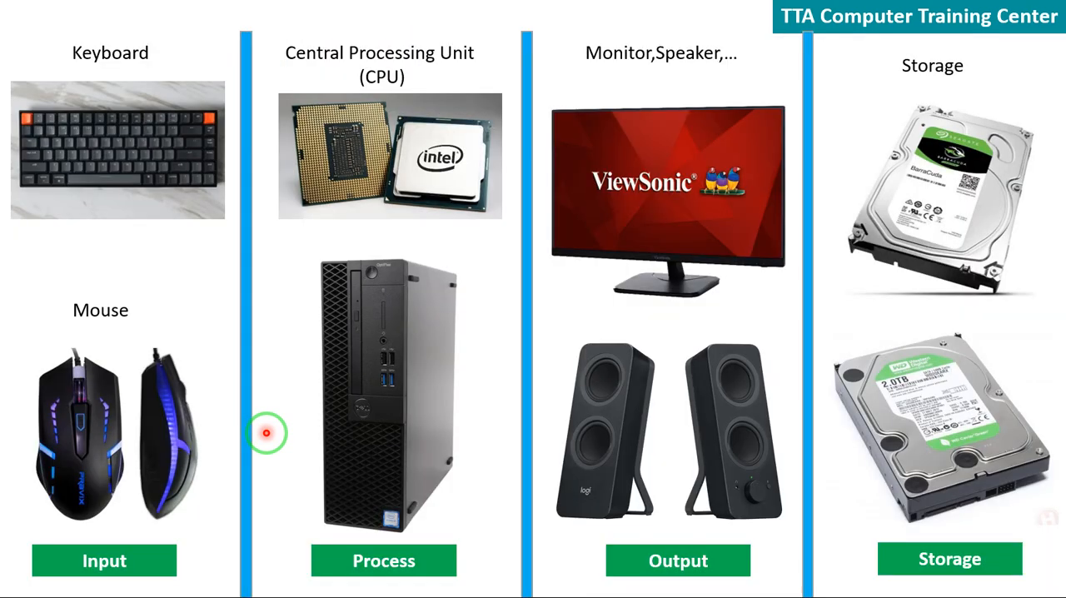
{"action": "mouse_move", "coordinate": [141, 481]}
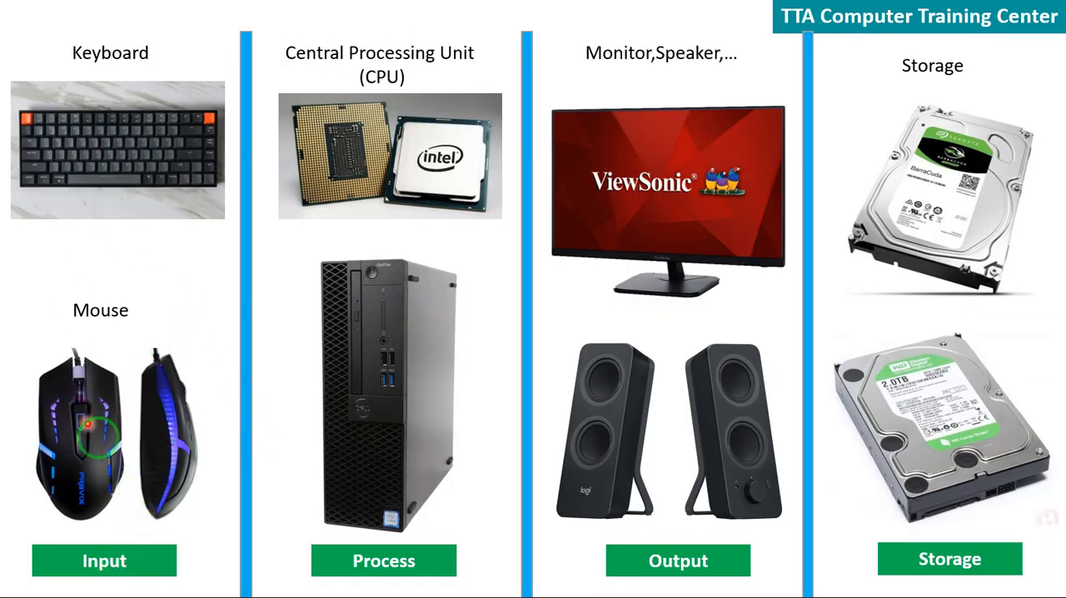
{"action": "mouse_move", "coordinate": [129, 373]}
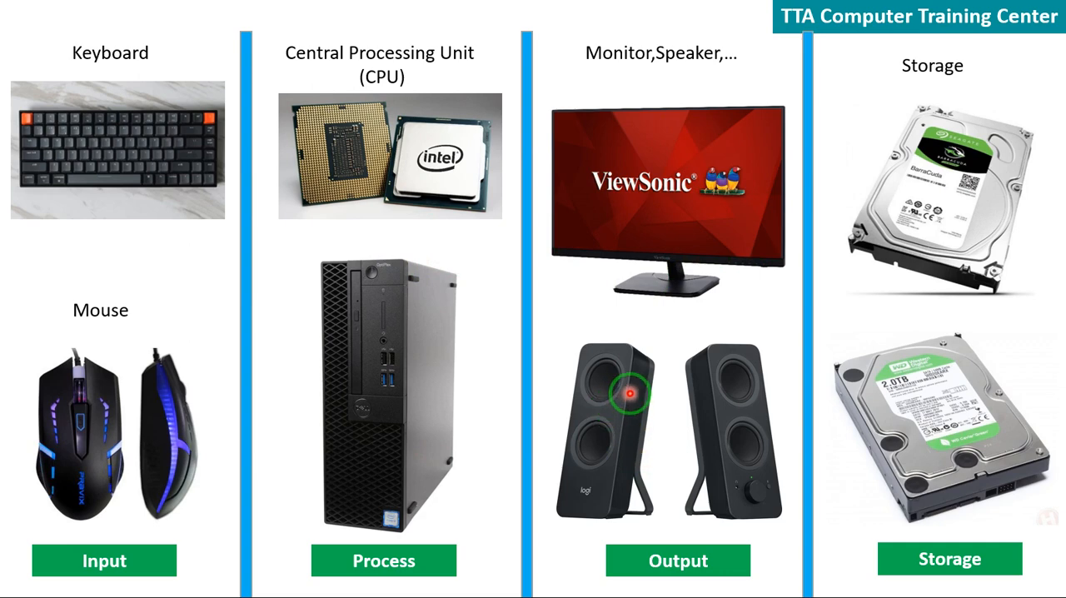
{"action": "mouse_move", "coordinate": [591, 213]}
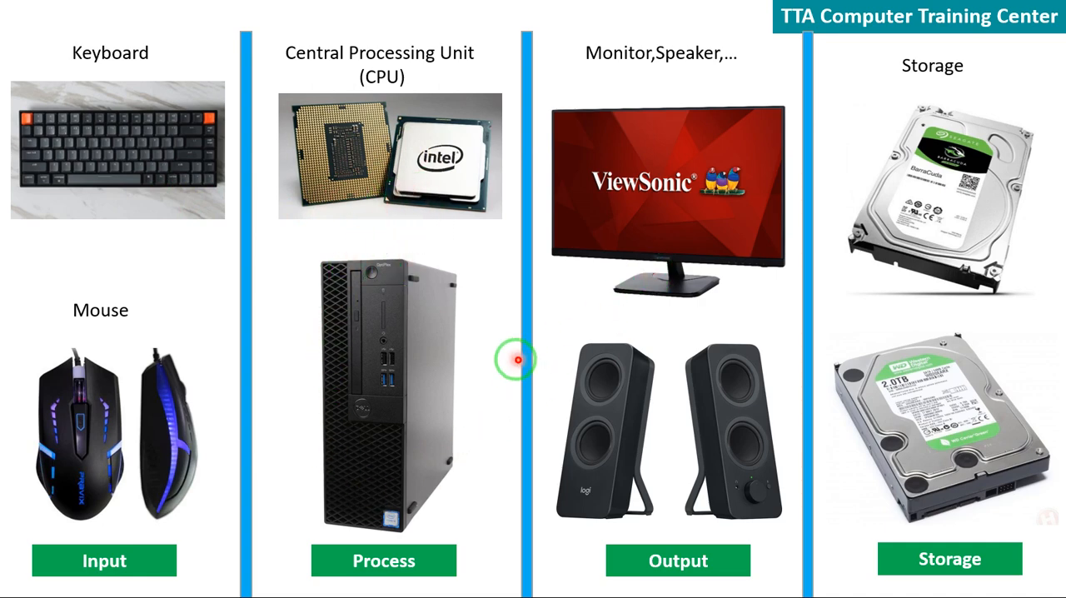
{"action": "mouse_move", "coordinate": [608, 400]}
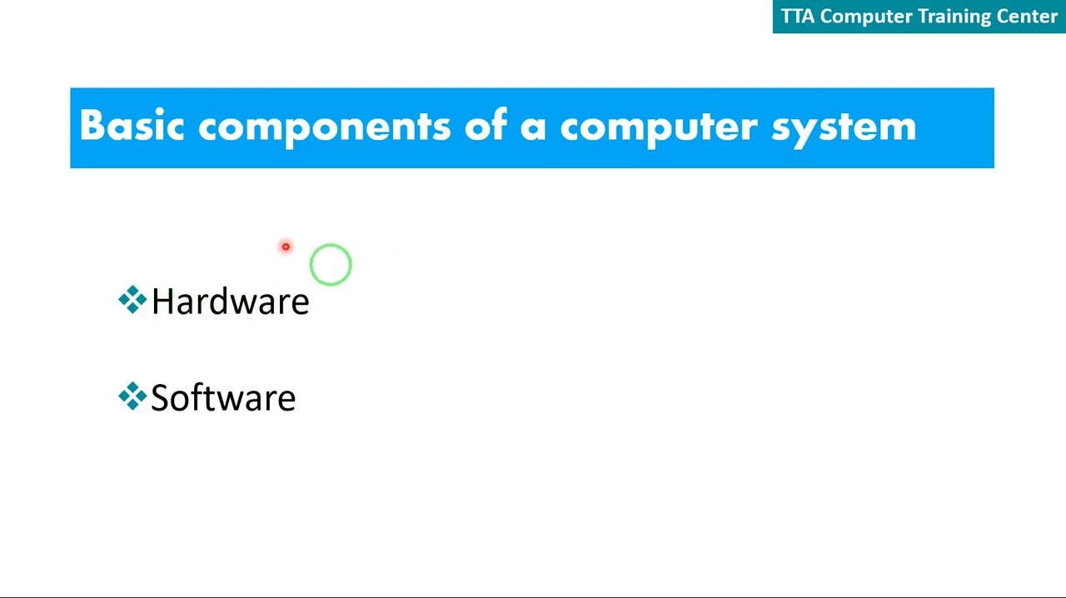
{"action": "mouse_move", "coordinate": [332, 351]}
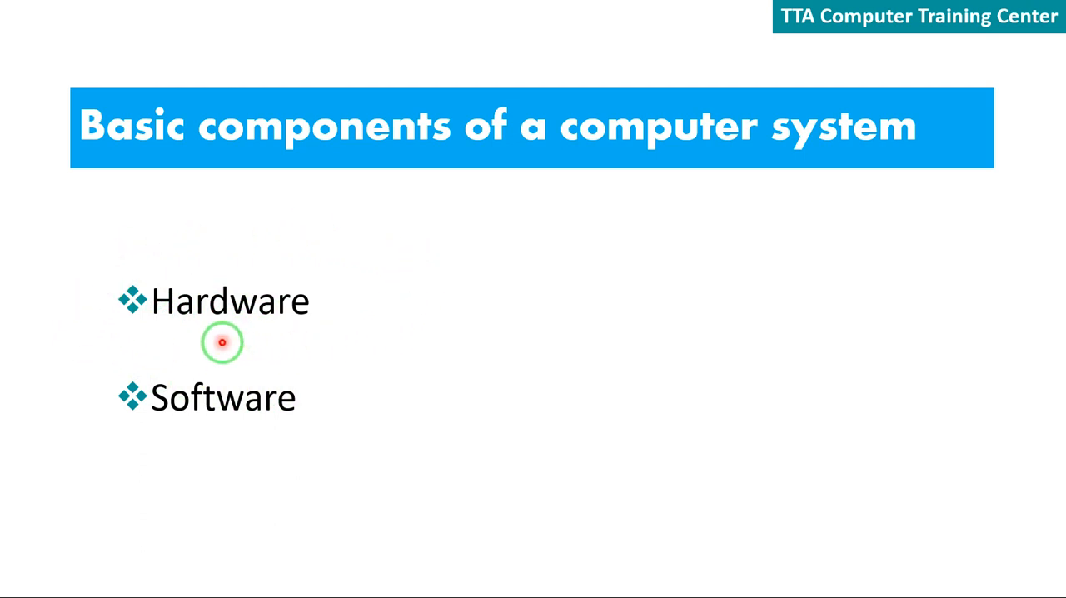
{"action": "mouse_move", "coordinate": [349, 413]}
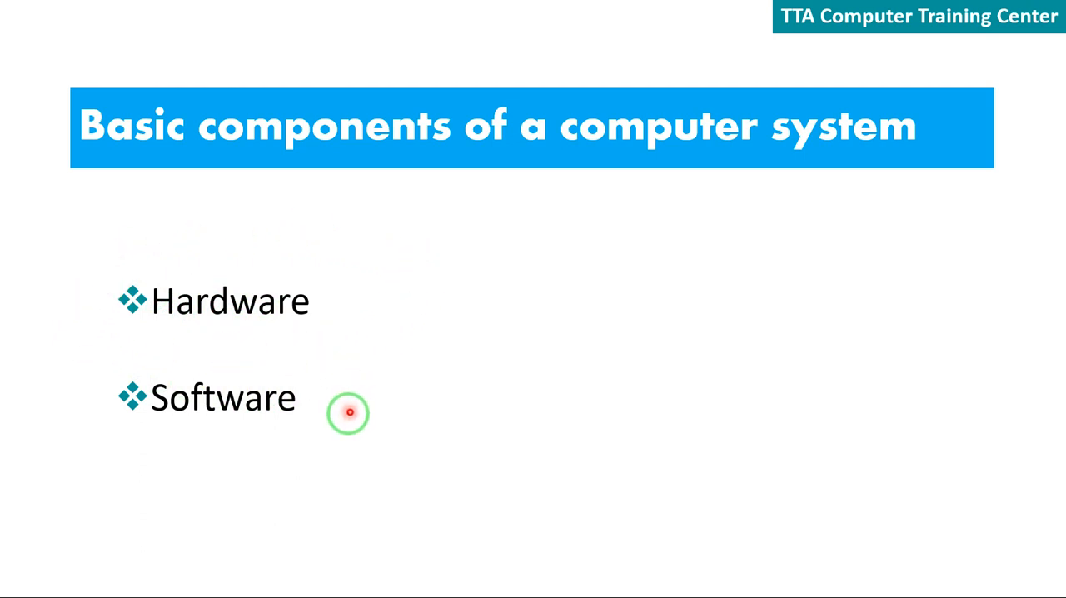
{"action": "mouse_move", "coordinate": [274, 356]}
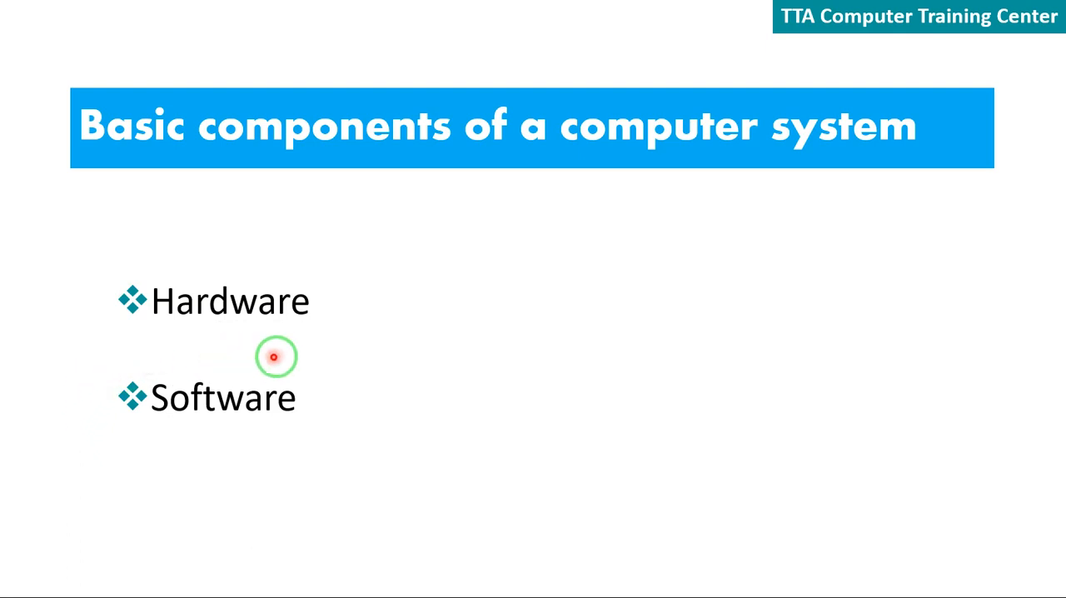
{"action": "mouse_move", "coordinate": [359, 244]}
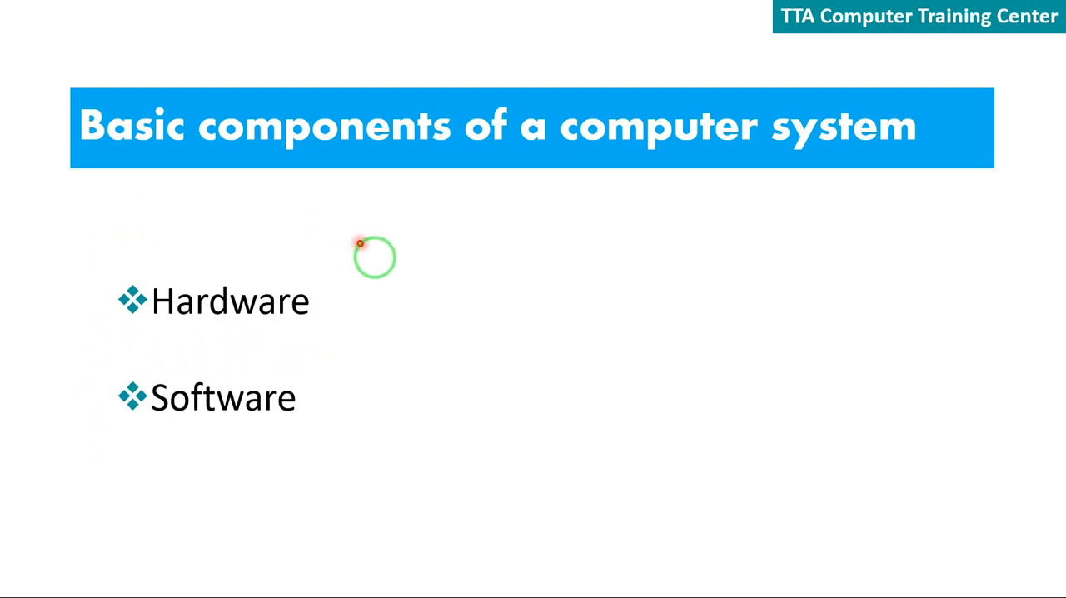
{"action": "mouse_move", "coordinate": [298, 463]}
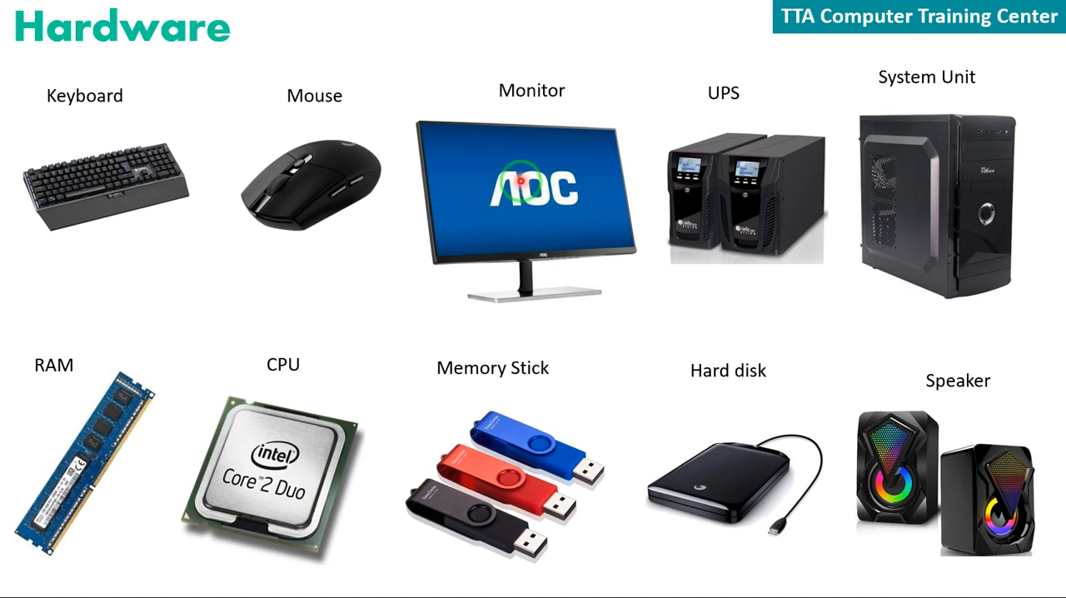
{"action": "mouse_move", "coordinate": [482, 205]}
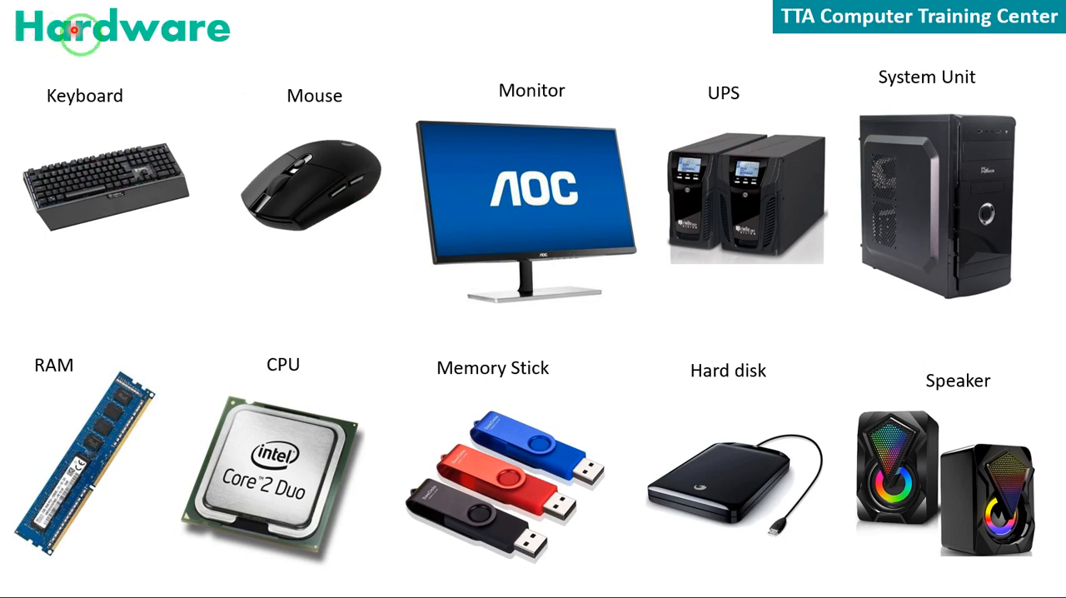
{"action": "mouse_move", "coordinate": [271, 68]}
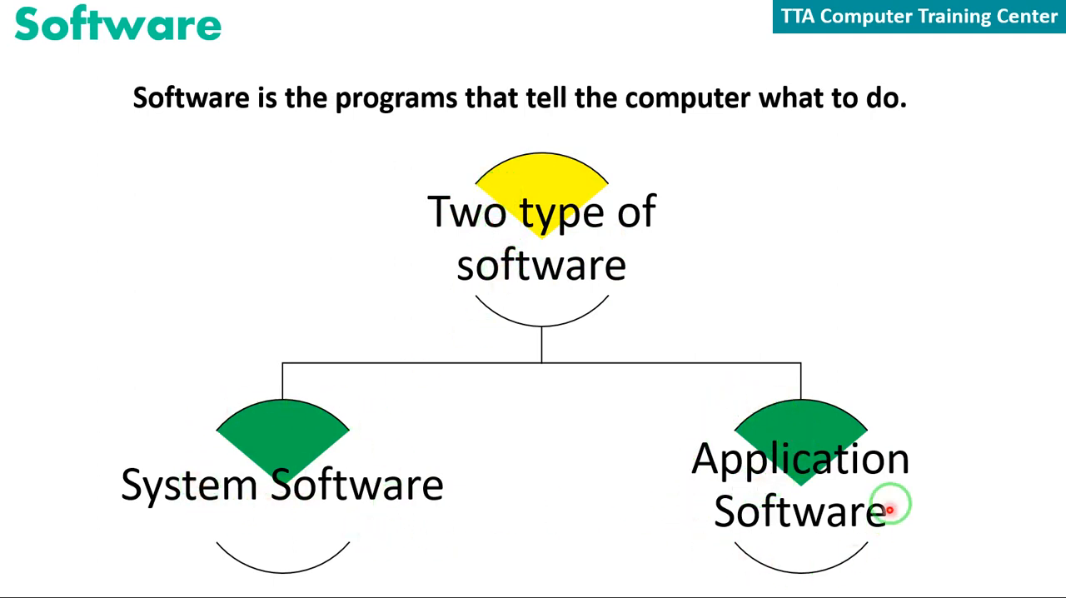
{"action": "mouse_move", "coordinate": [629, 208]}
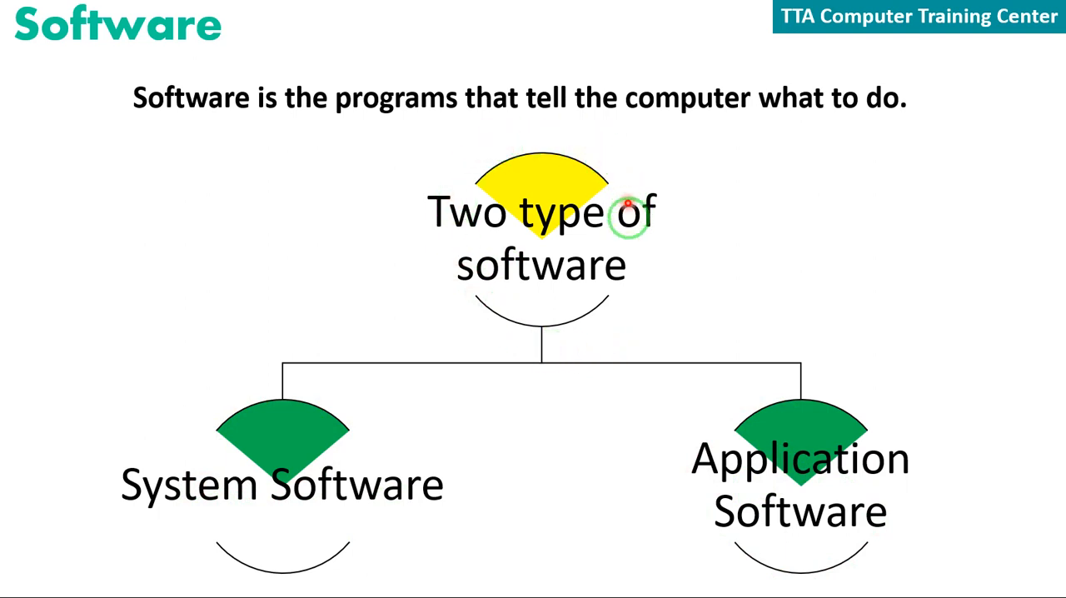
{"action": "mouse_move", "coordinate": [185, 544]}
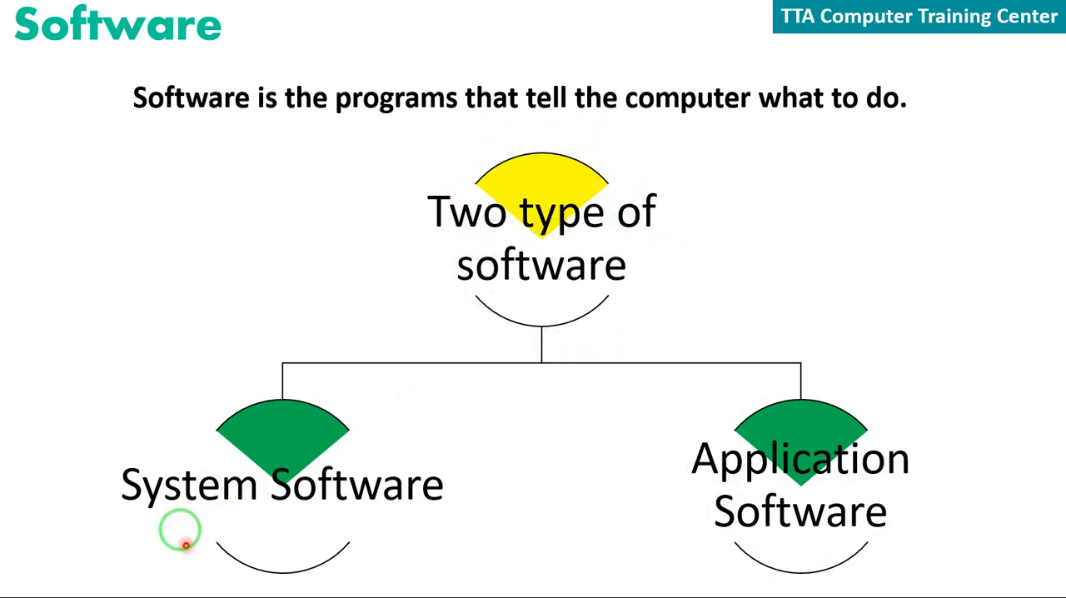
{"action": "mouse_move", "coordinate": [812, 427]}
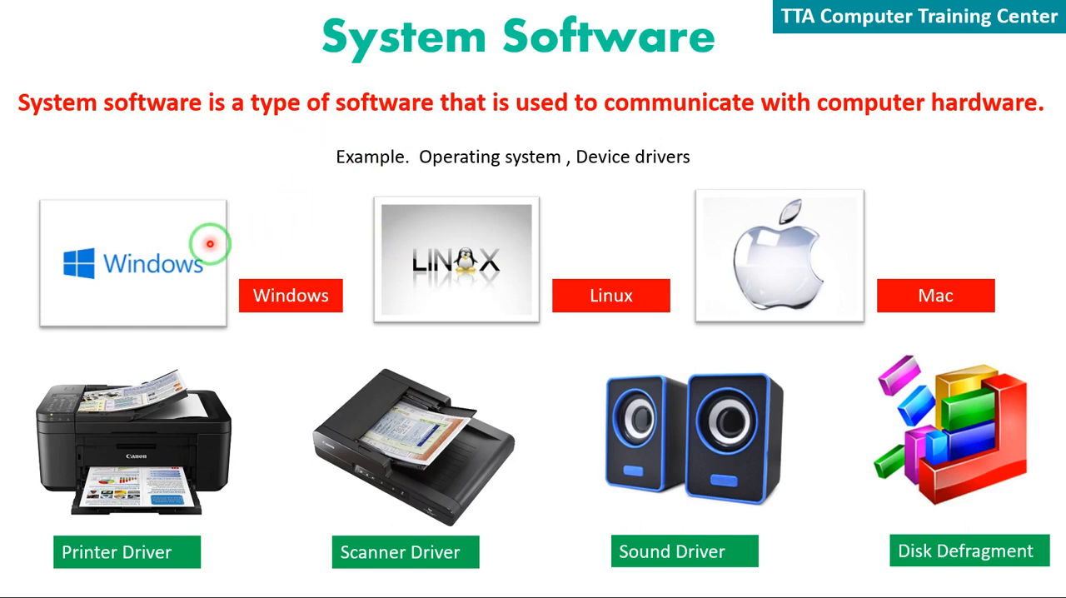
{"action": "mouse_move", "coordinate": [806, 272]}
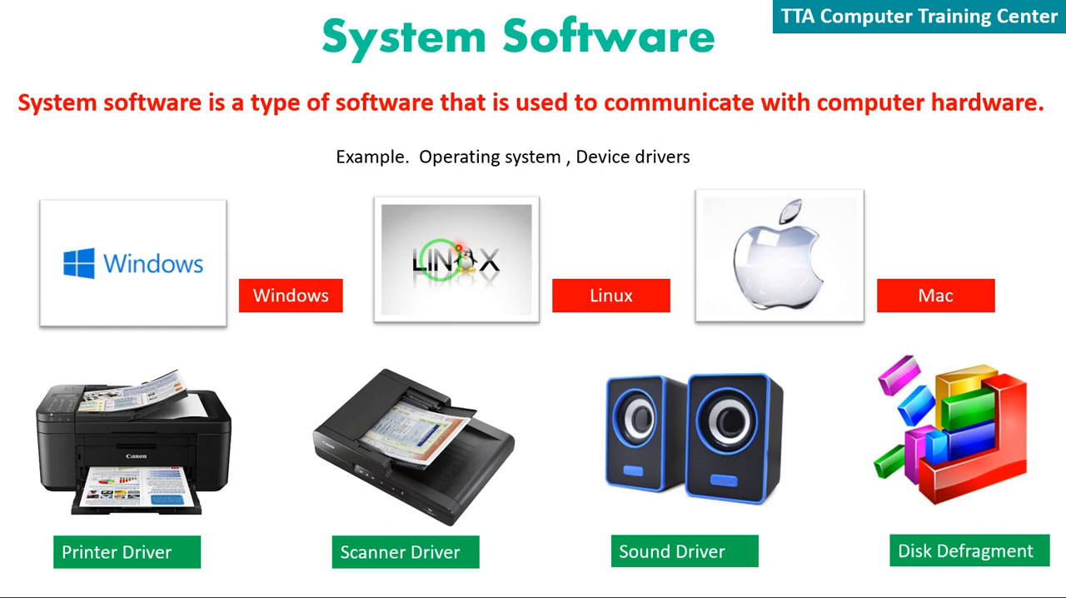
Step: Advance to the System Software slide showing operating system and driver examples
{"action": "left_click", "coordinate": [414, 502]}
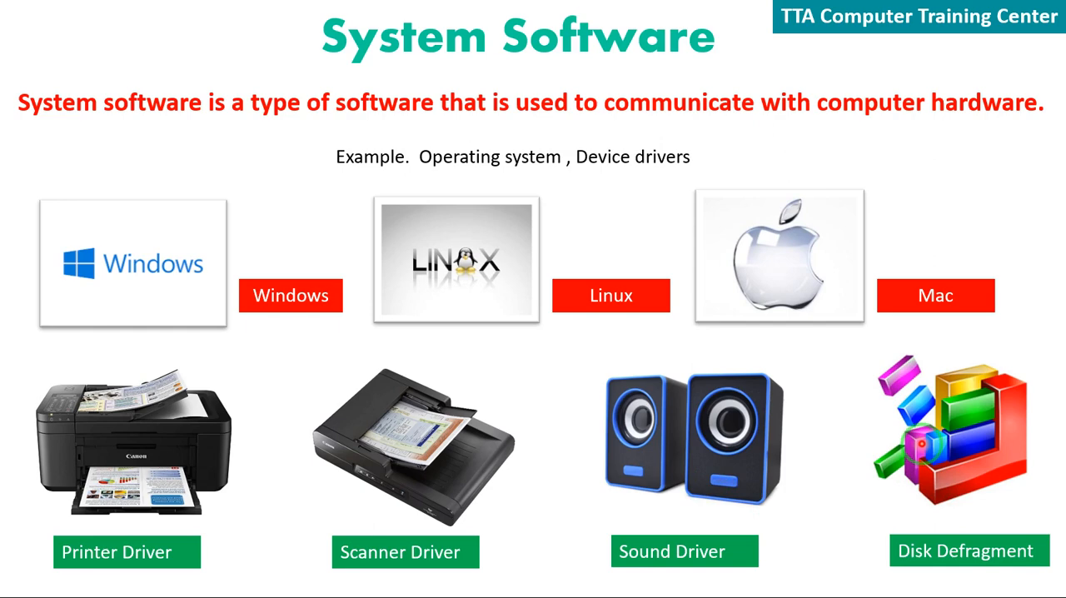
{"action": "left_click", "coordinate": [438, 480]}
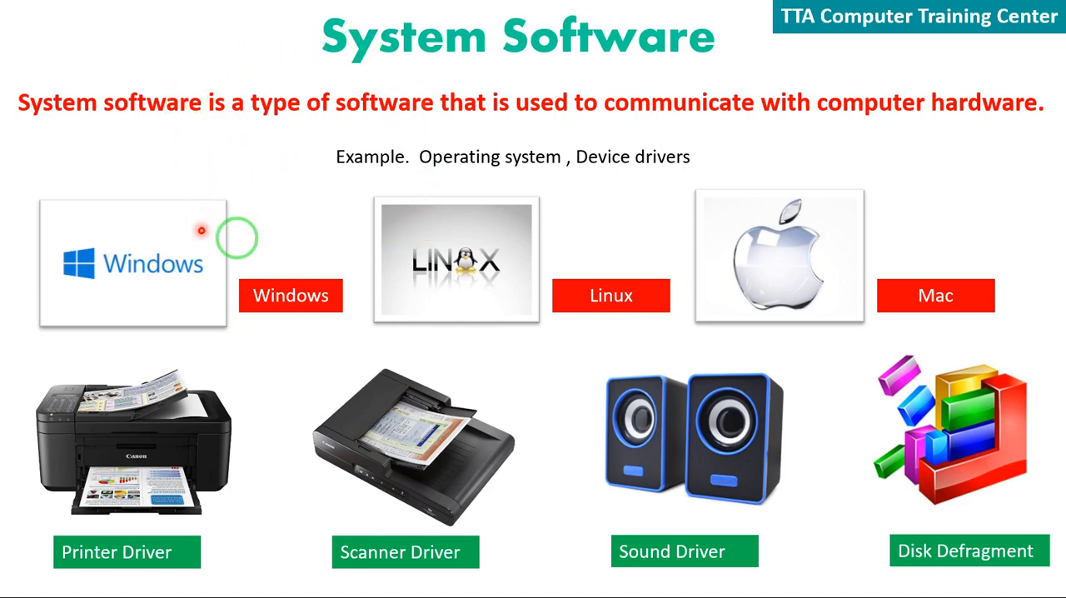
{"action": "mouse_move", "coordinate": [457, 277]}
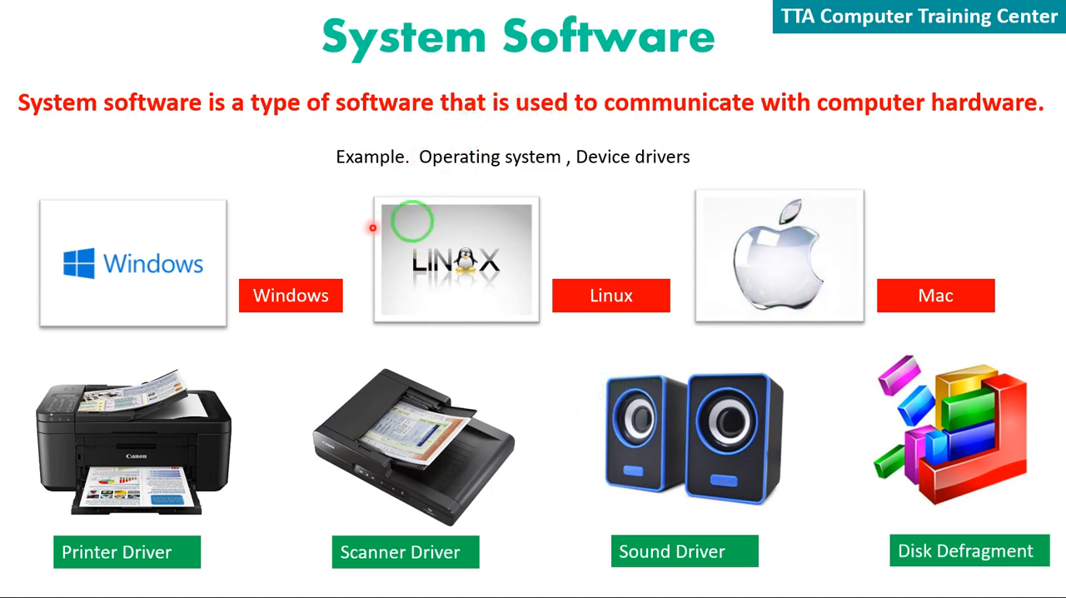
{"action": "mouse_move", "coordinate": [690, 346]}
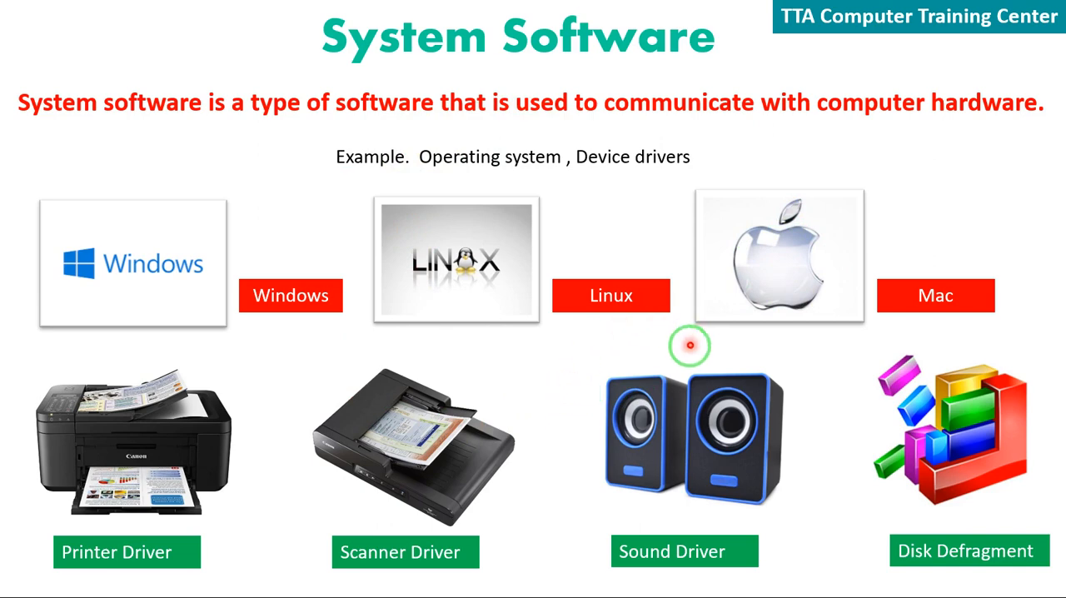
{"action": "mouse_move", "coordinate": [635, 265]}
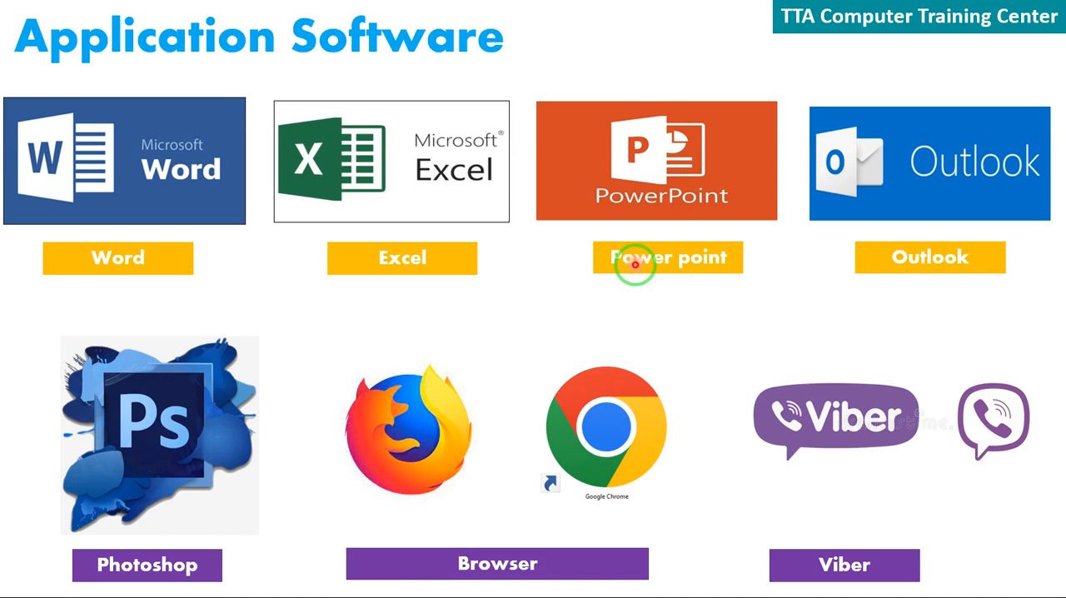
{"action": "mouse_move", "coordinate": [158, 88]}
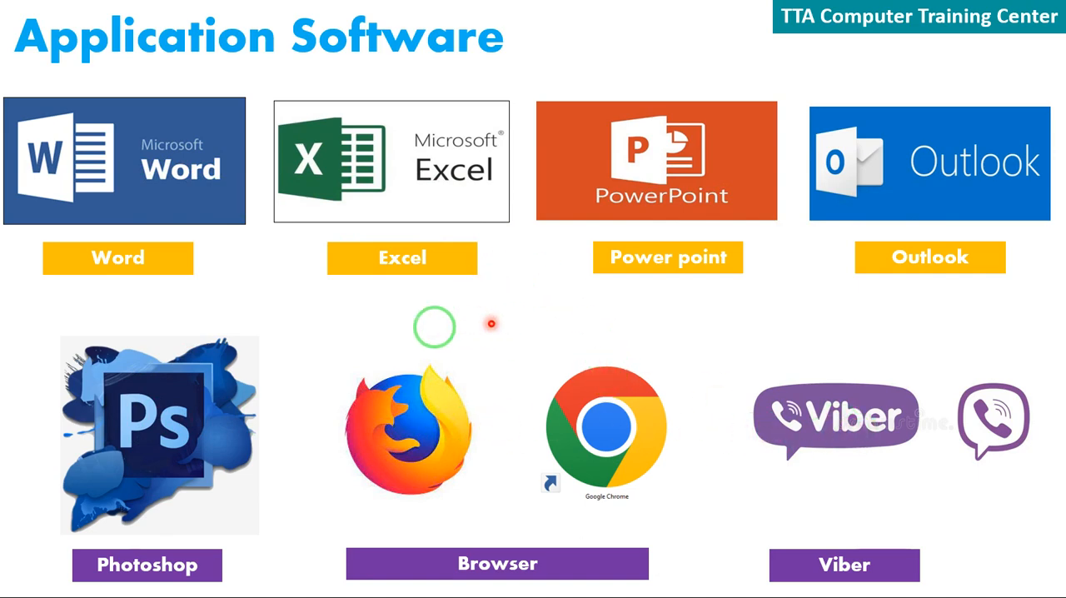
{"action": "mouse_move", "coordinate": [338, 316]}
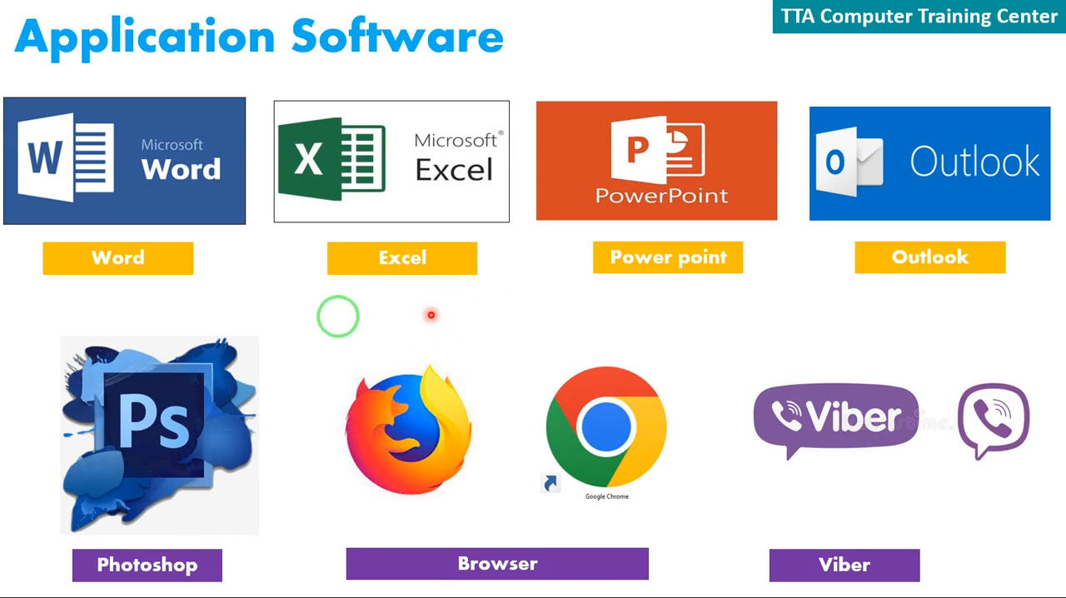